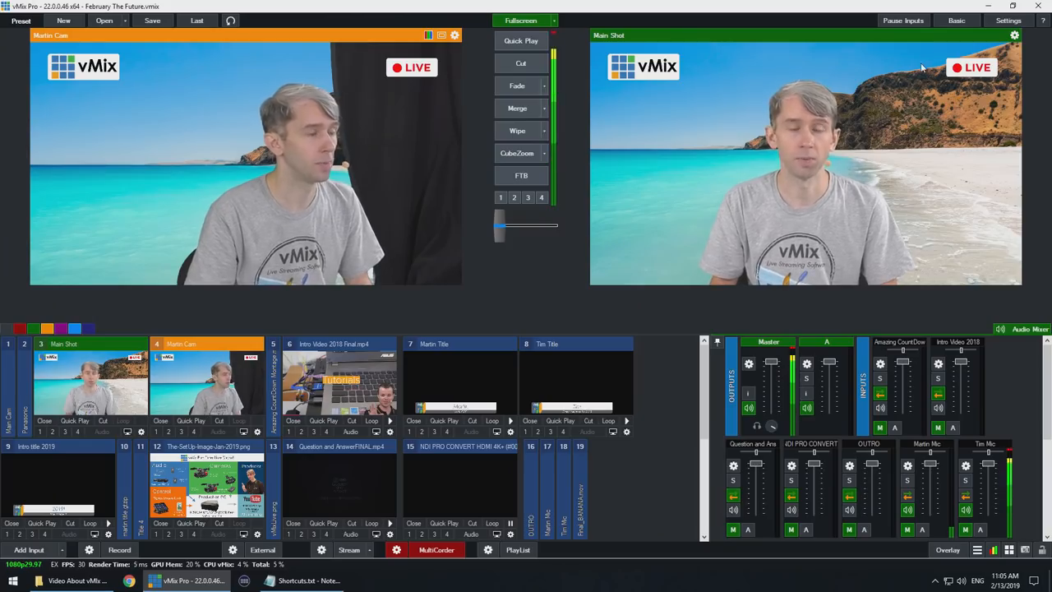
# - Show the Shortcuts page of vMix settings and look at the Main Shot and Martin Cam rows
pyautogui.click(1008, 21)
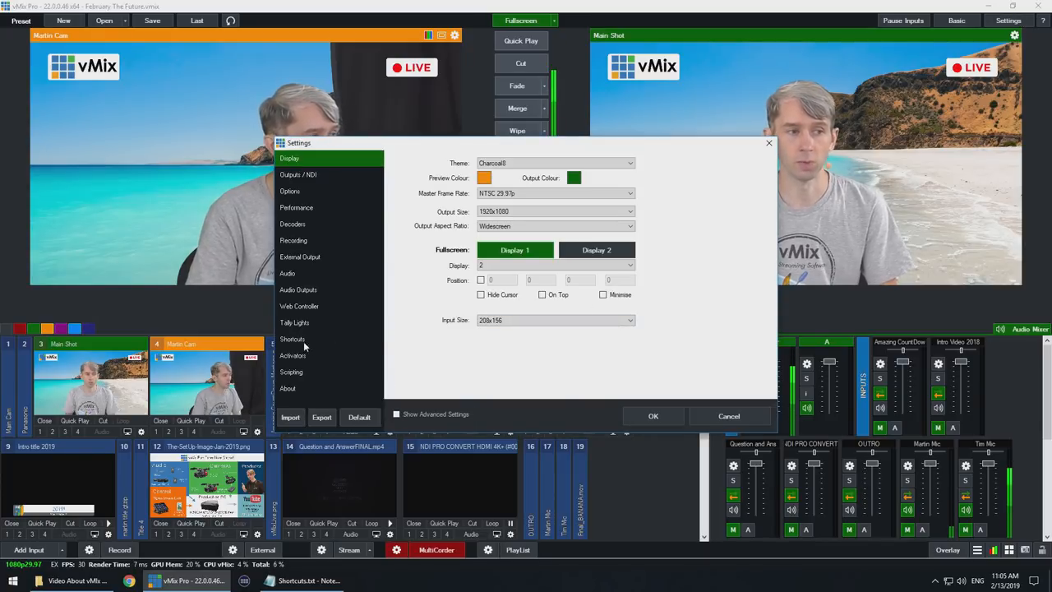
pyautogui.click(292, 339)
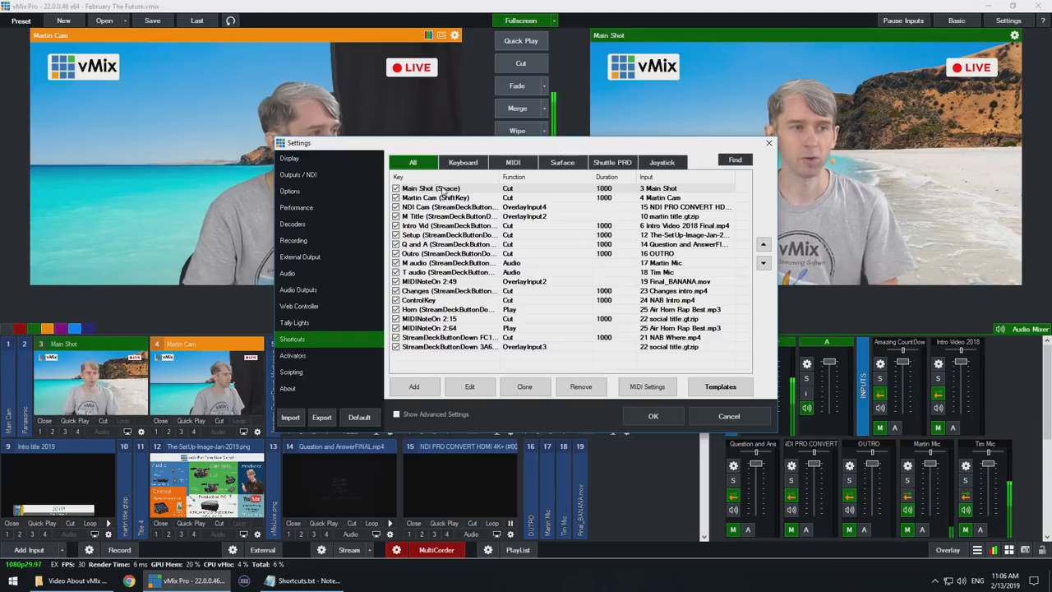
pyautogui.click(426, 188)
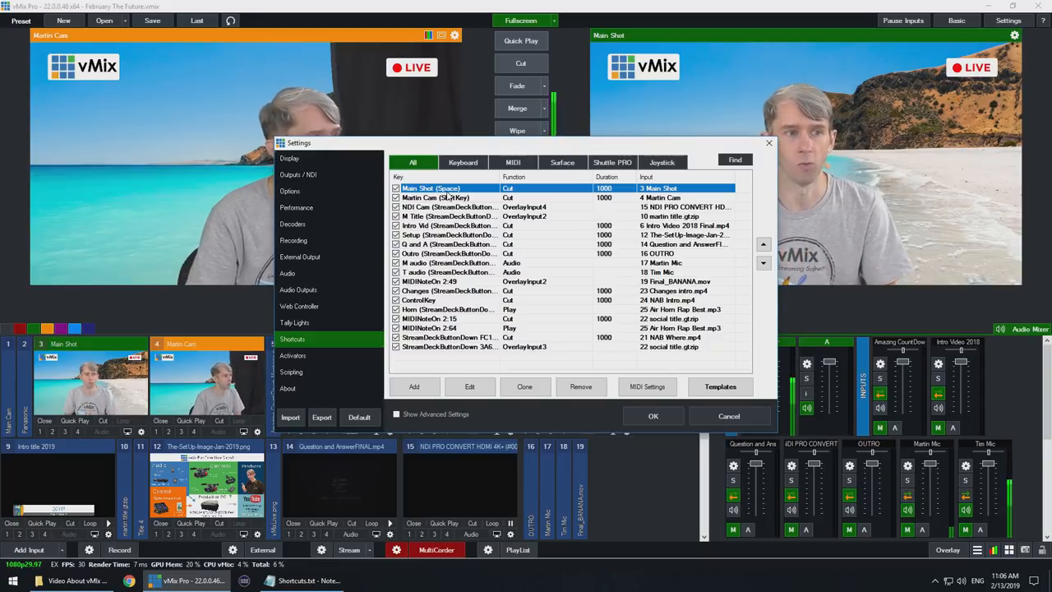
pyautogui.click(432, 197)
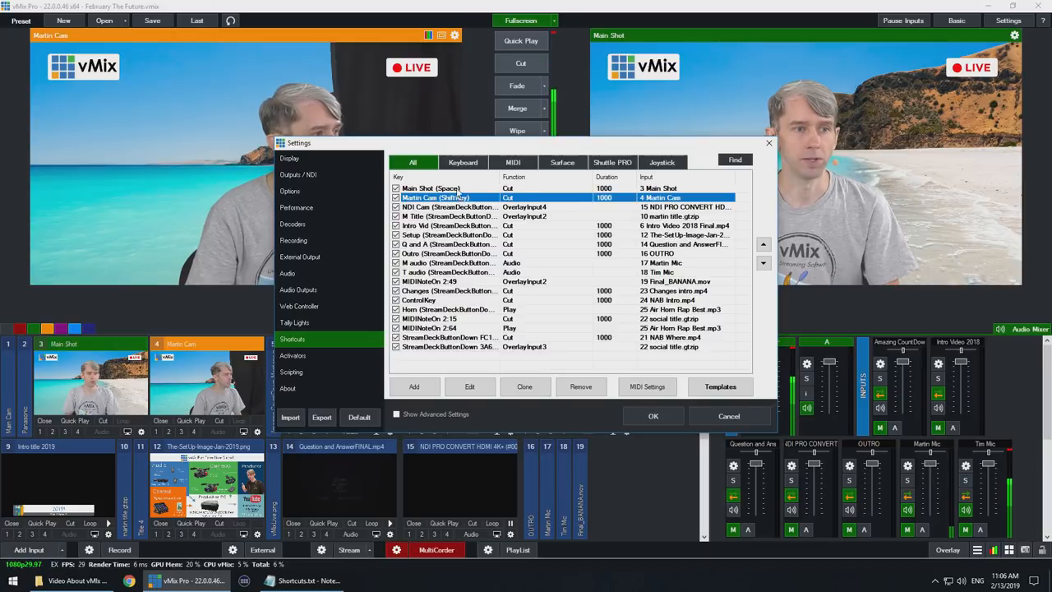
# - Change the Main Shot cut to a Voice trigger with the phrase 'Switch back to the main camera'
pyautogui.click(439, 188)
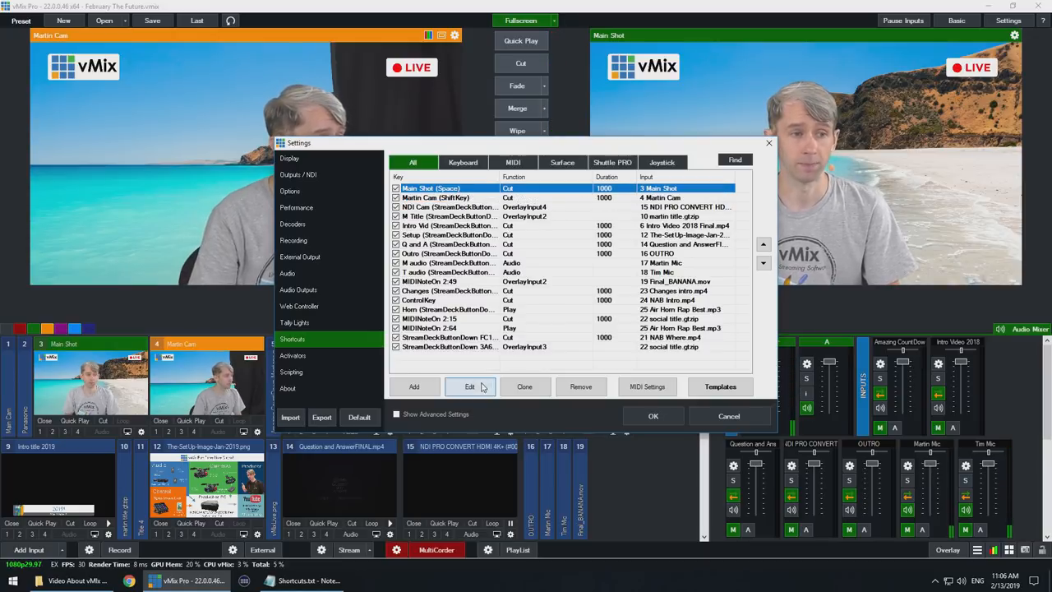
pyautogui.click(470, 386)
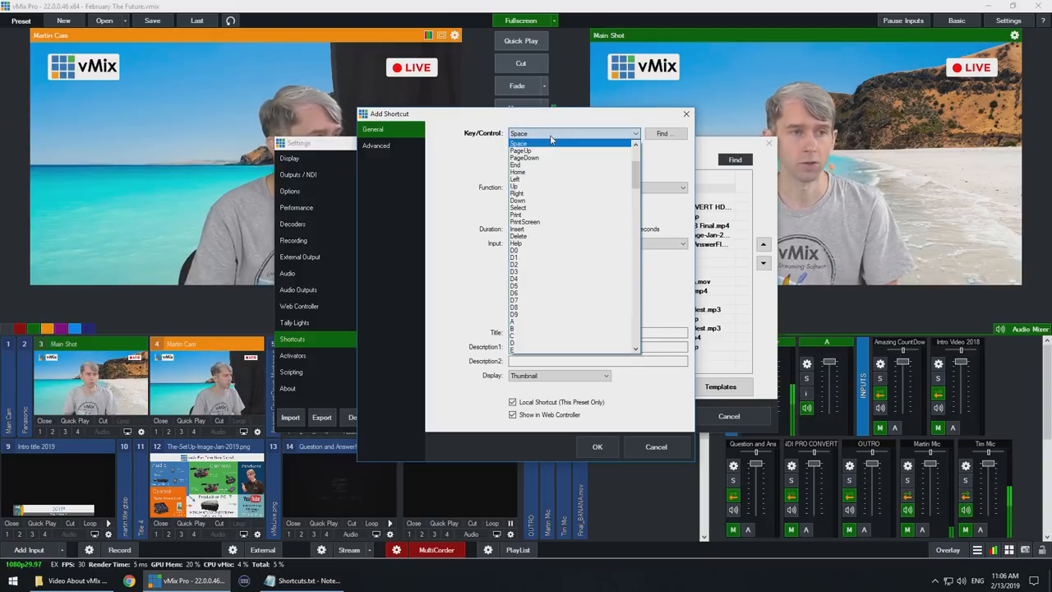
pyautogui.scroll(-3)
pyautogui.write('Switch back to the main camera')
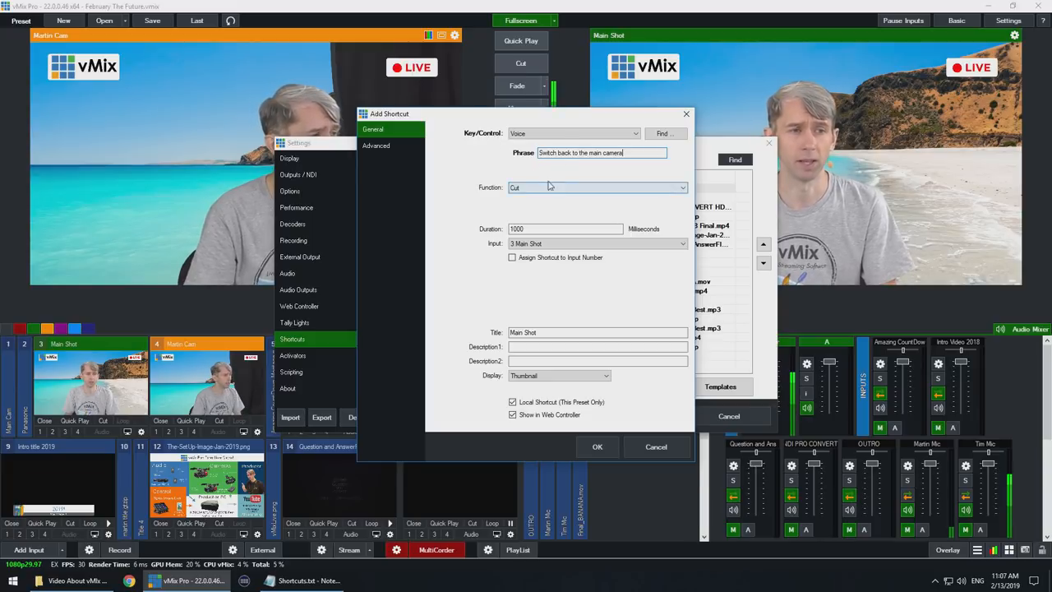
pyautogui.moveTo(540, 257)
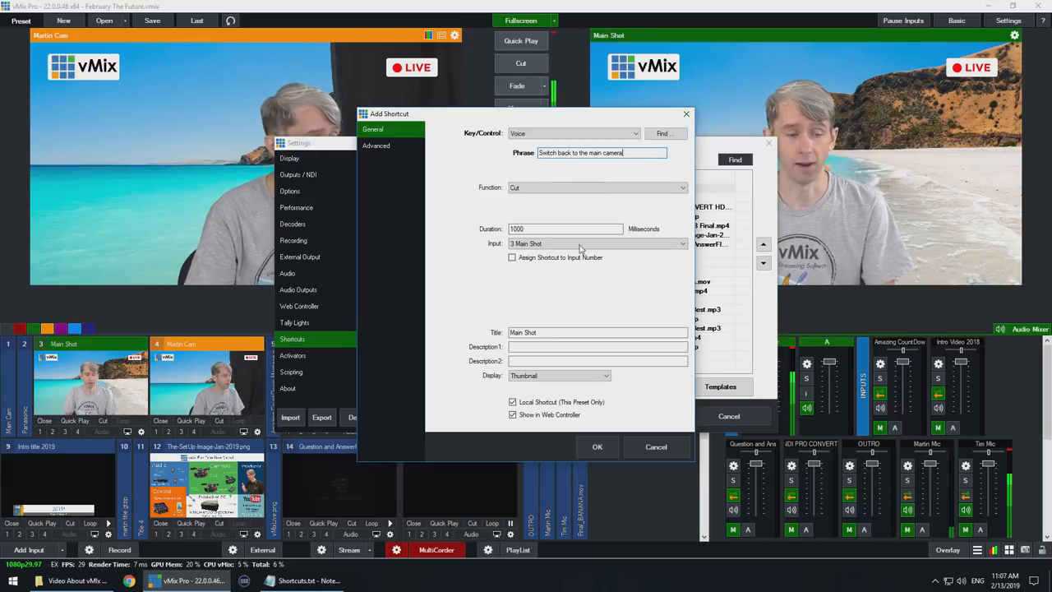
pyautogui.click(597, 446)
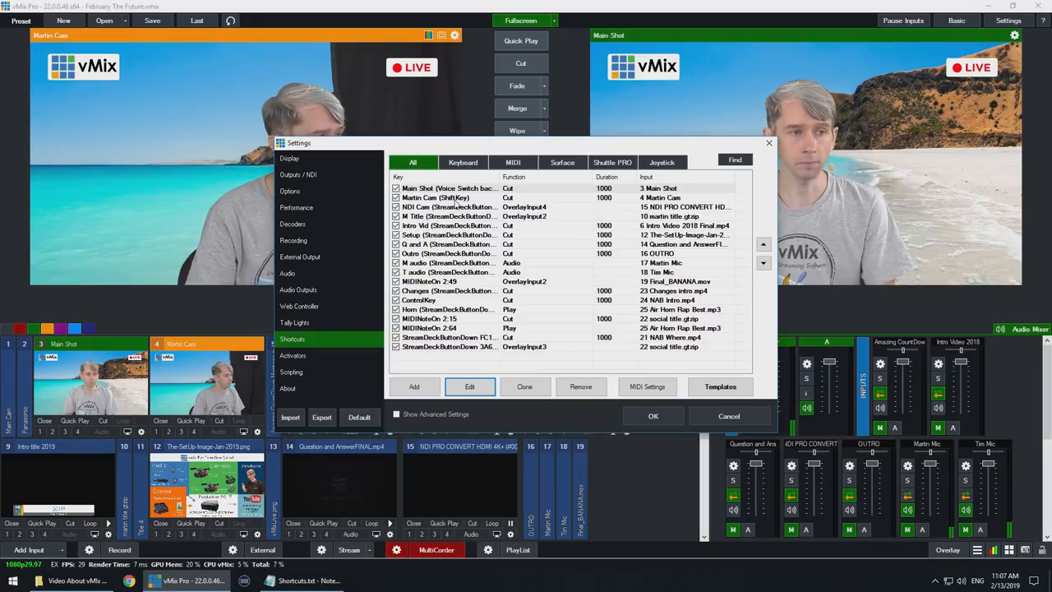
# - Change the Martin Cam cut from the Shift key to a Voice trigger phrase starting 'Switch to'
pyautogui.click(448, 197)
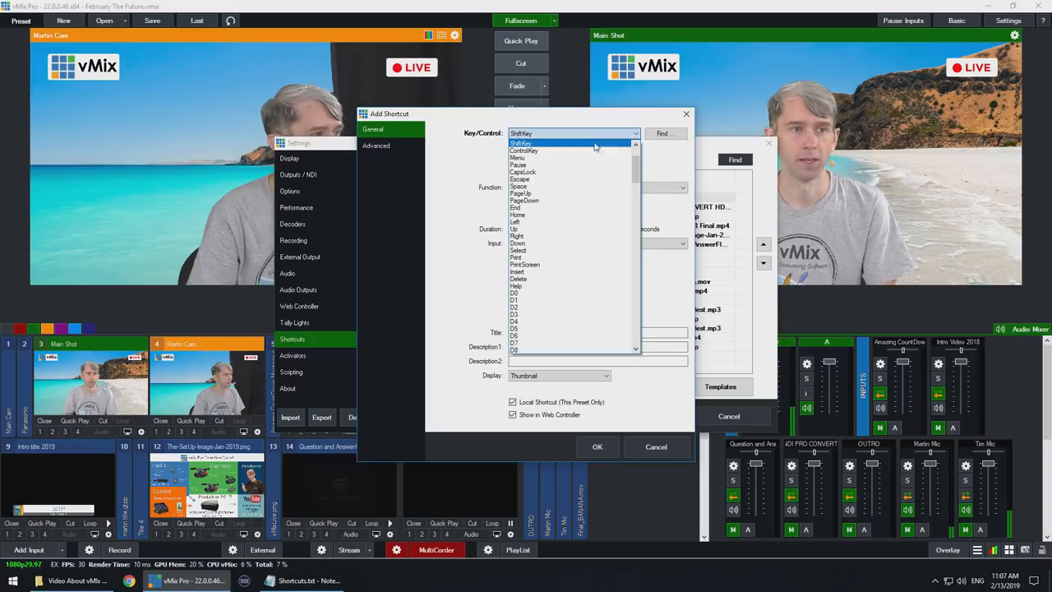
pyautogui.scroll(-3)
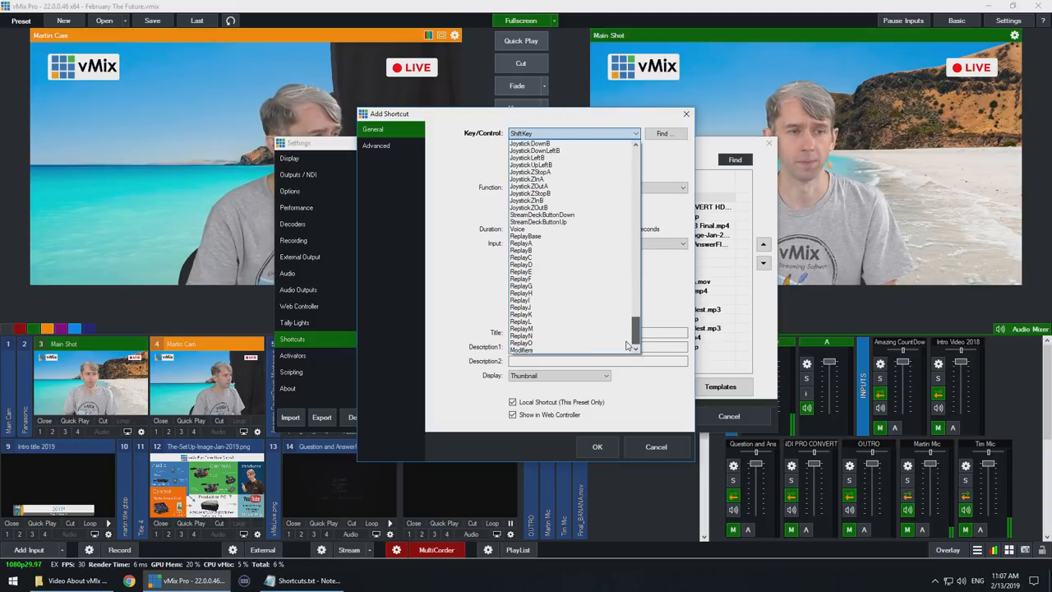
pyautogui.click(518, 230)
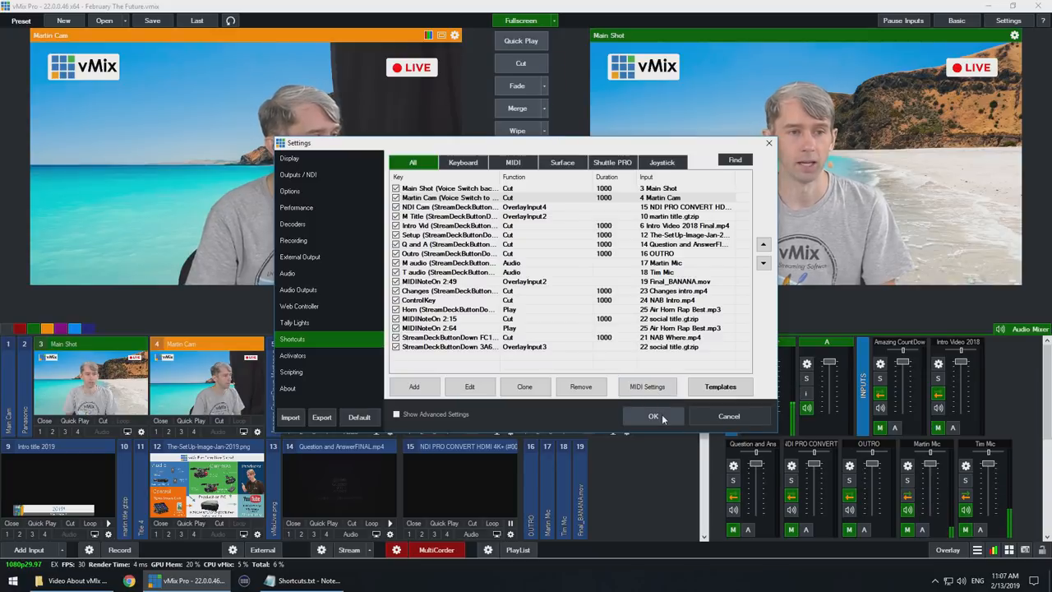
# - Confirm the settings with OK so the new voice shortcuts take effect
pyautogui.click(653, 416)
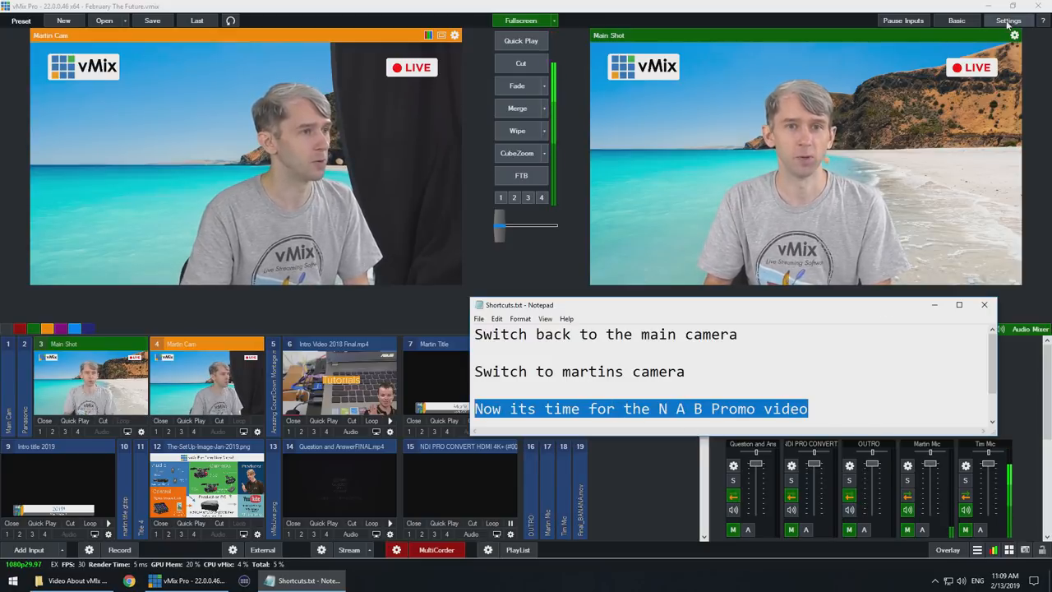
# - Give the NAB Intro cut a Voice trigger: 'Now its time for the N A B Promo video'
pyautogui.click(1009, 21)
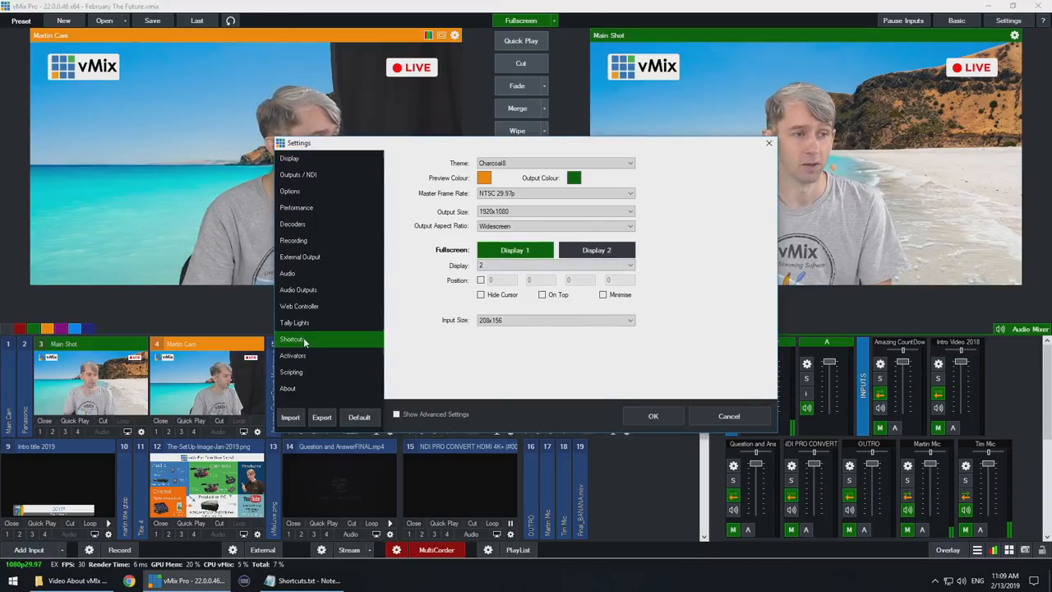
pyautogui.click(293, 339)
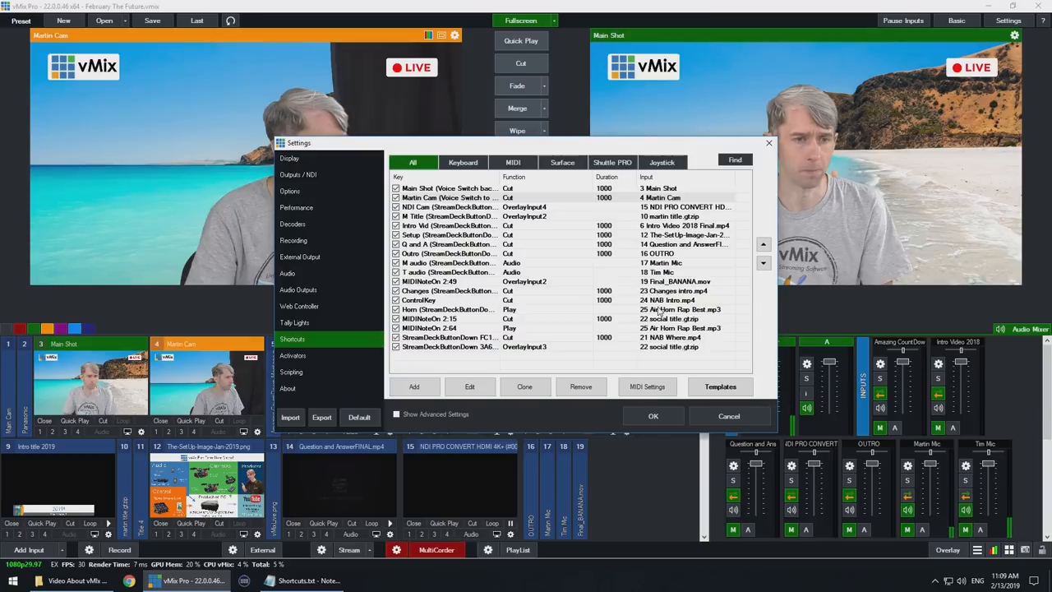
pyautogui.click(439, 300)
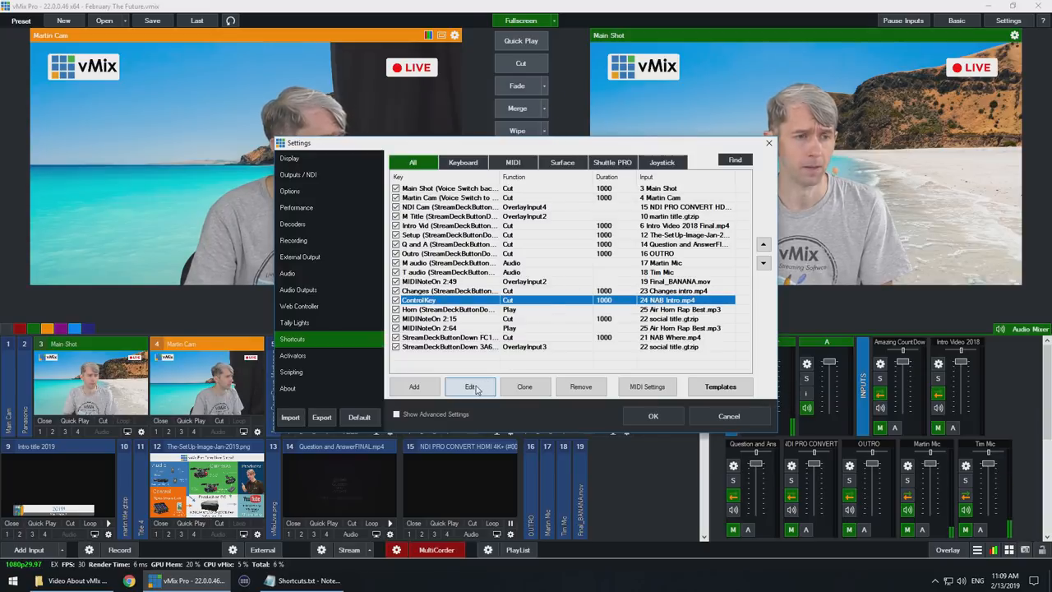
pyautogui.click(469, 386)
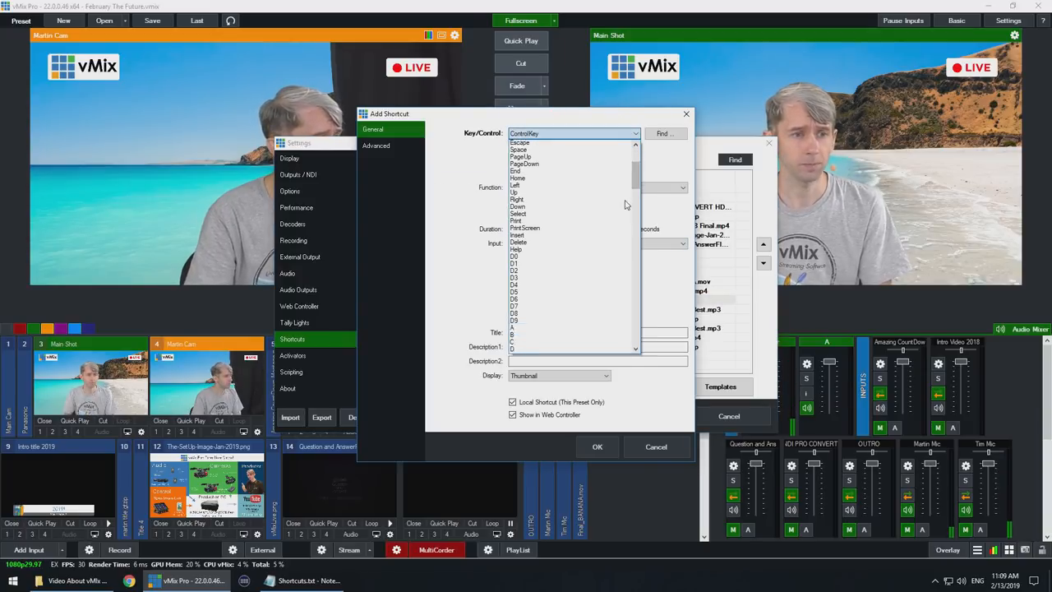
pyautogui.scroll(-3)
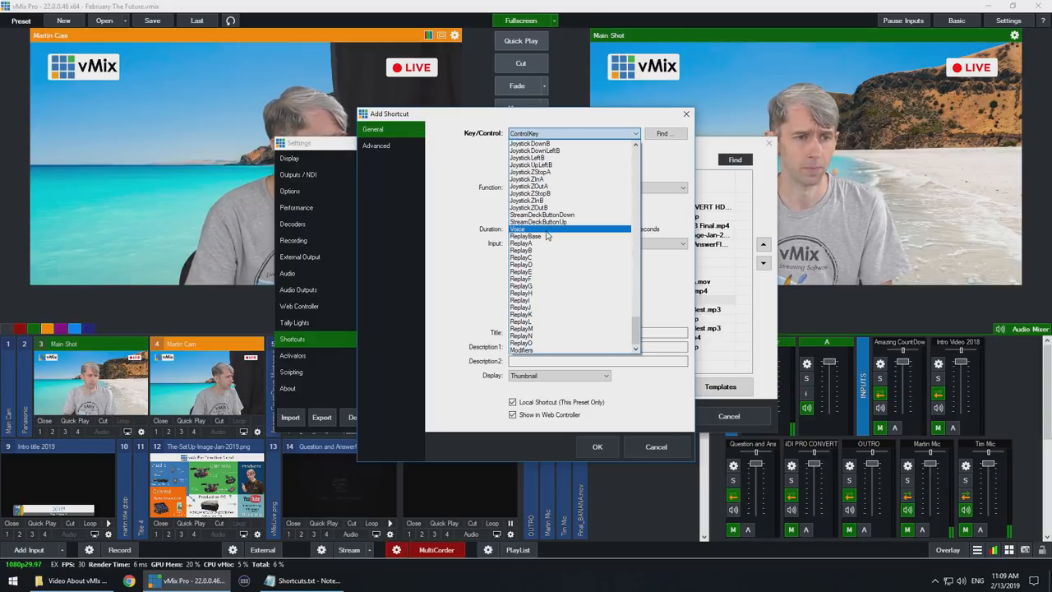
pyautogui.click(516, 228)
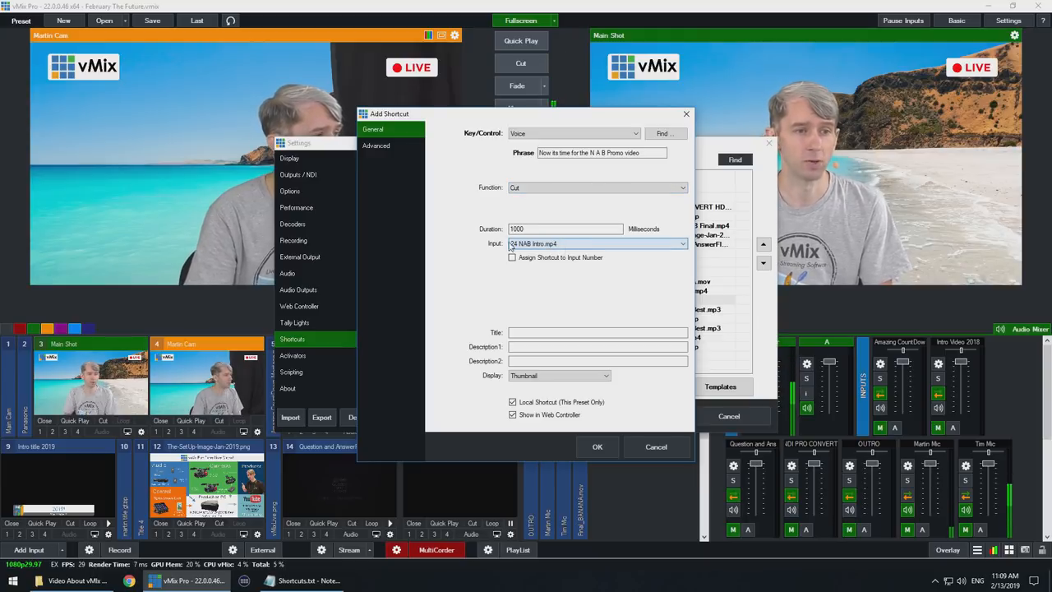
pyautogui.click(597, 446)
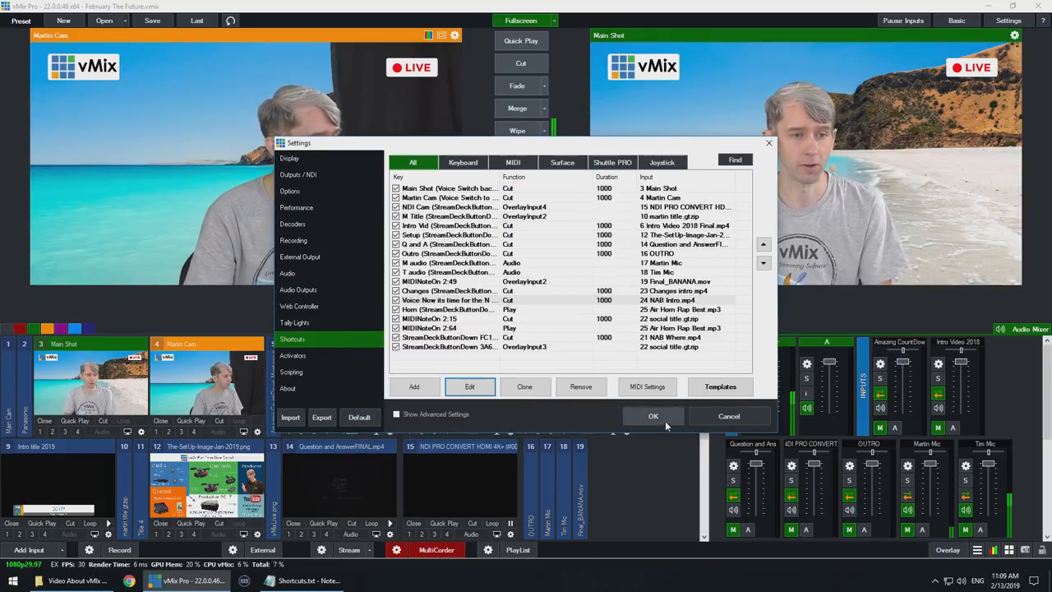
# - Confirm the settings and bring Shortcuts.txt with the spoken phrases to the front
pyautogui.click(653, 415)
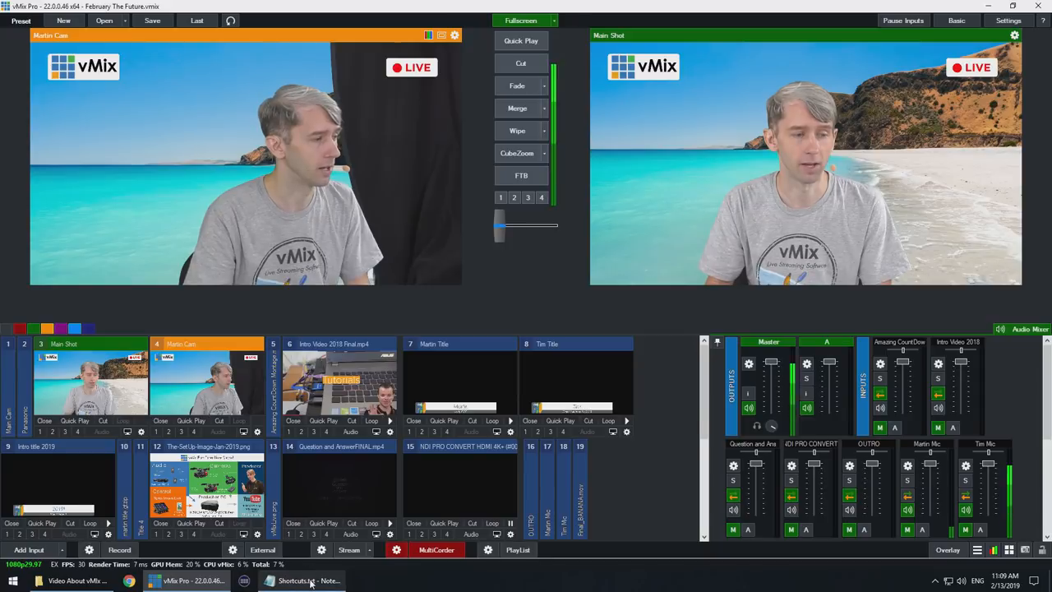
pyautogui.click(309, 579)
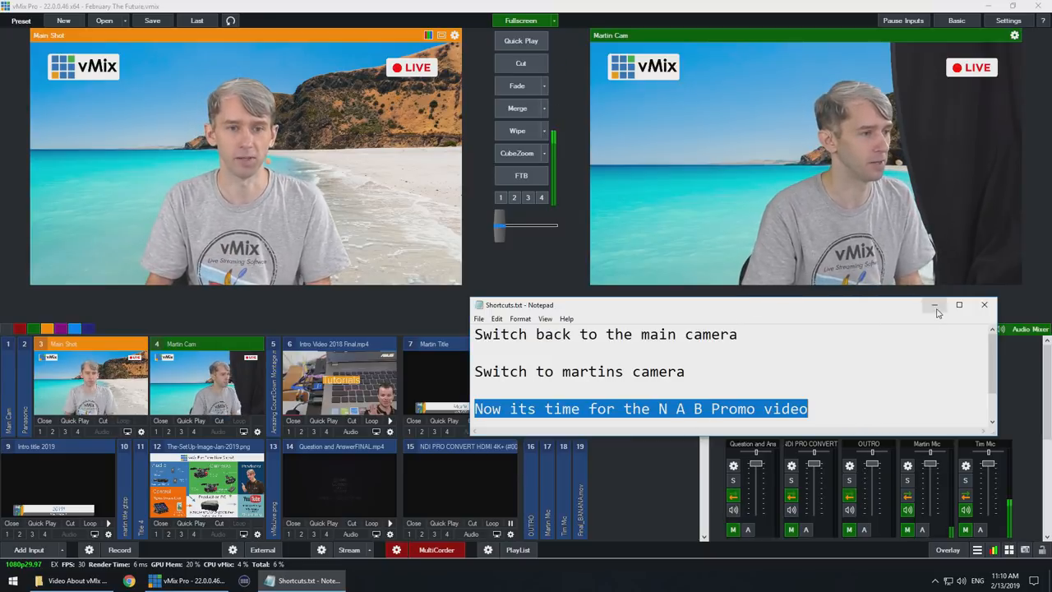
# - Show the Audio settings and expand the Voice Shortcuts Audio Source choices at 90% confidence
pyautogui.click(1008, 19)
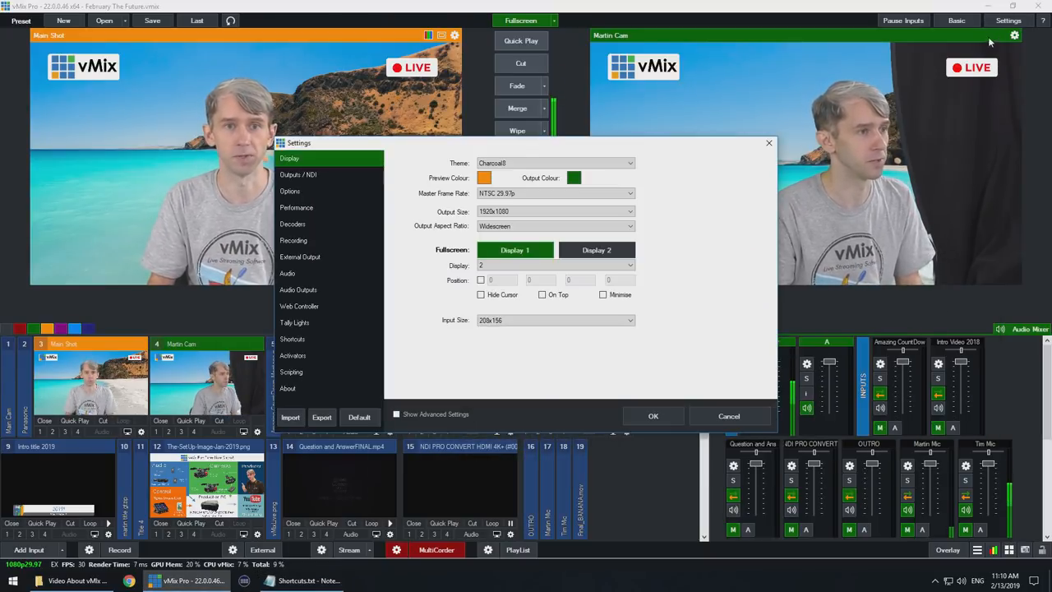
pyautogui.click(287, 273)
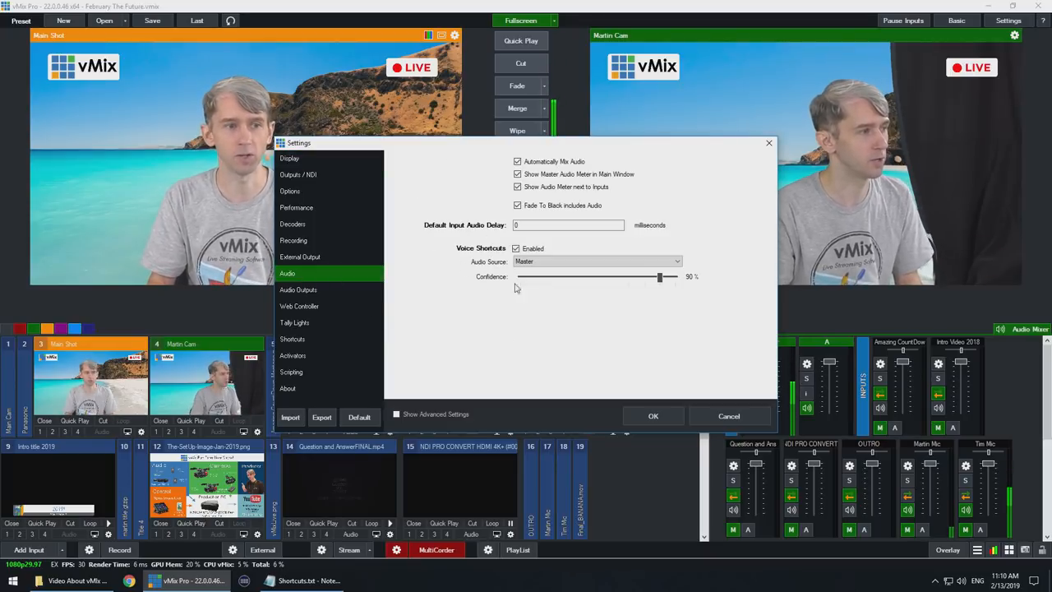
pyautogui.moveTo(560, 329)
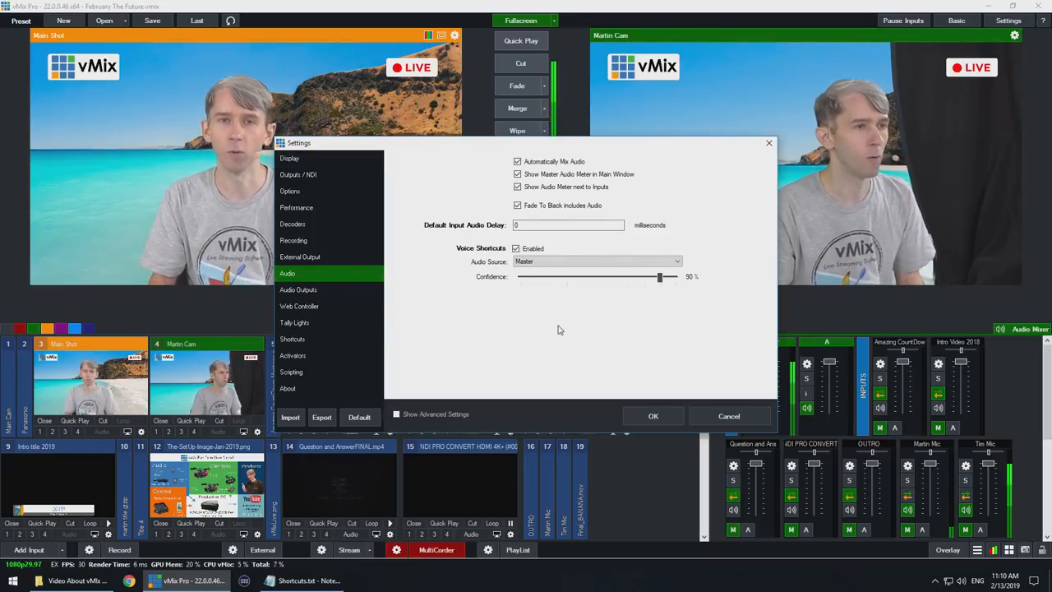
pyautogui.click(516, 248)
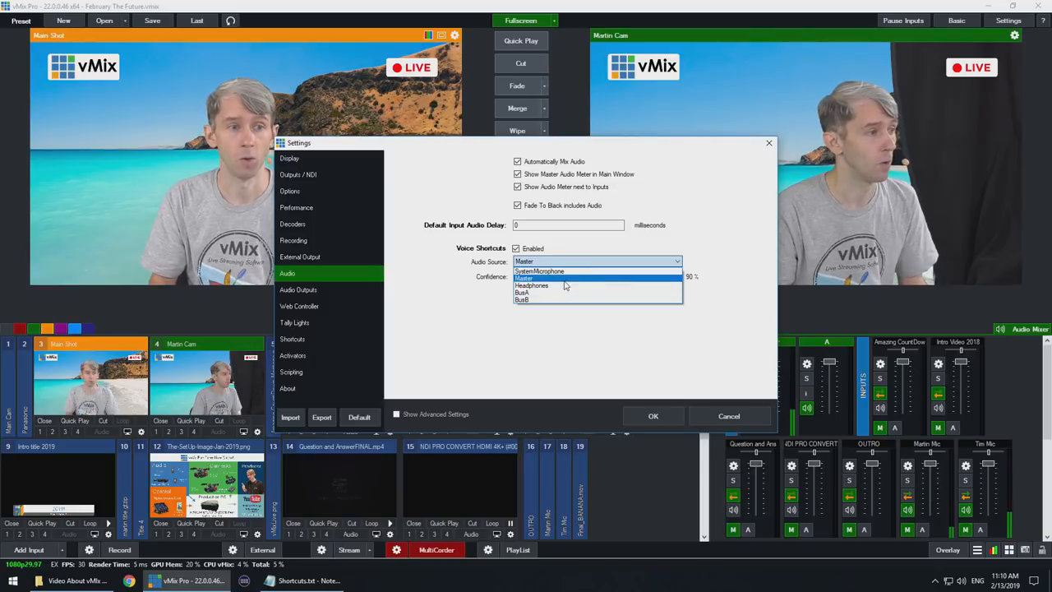
# - Keep Master selected as the audio source voice shortcuts listen to
pyautogui.click(524, 278)
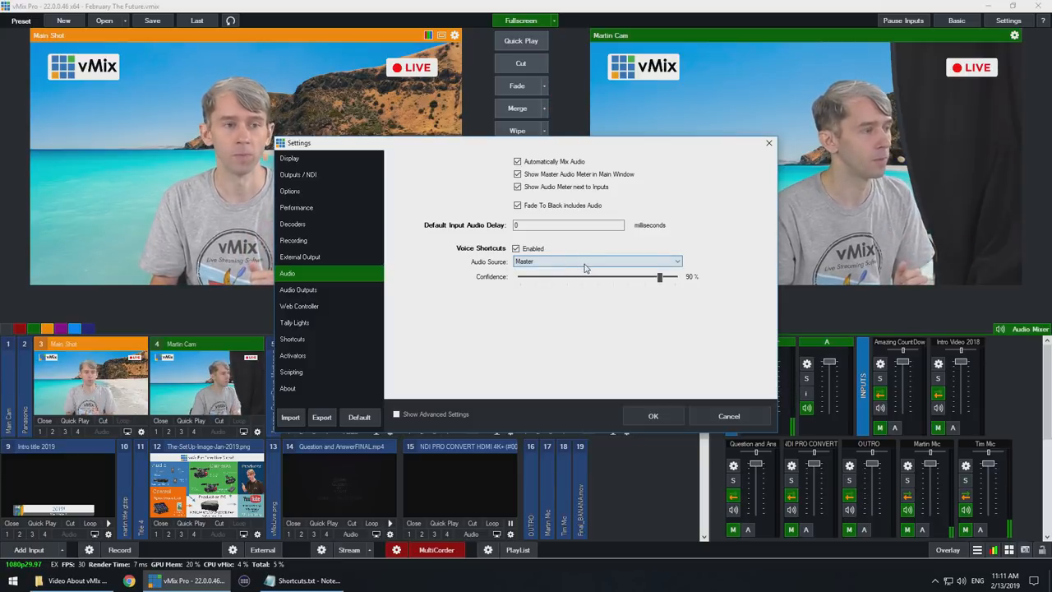
pyautogui.click(596, 261)
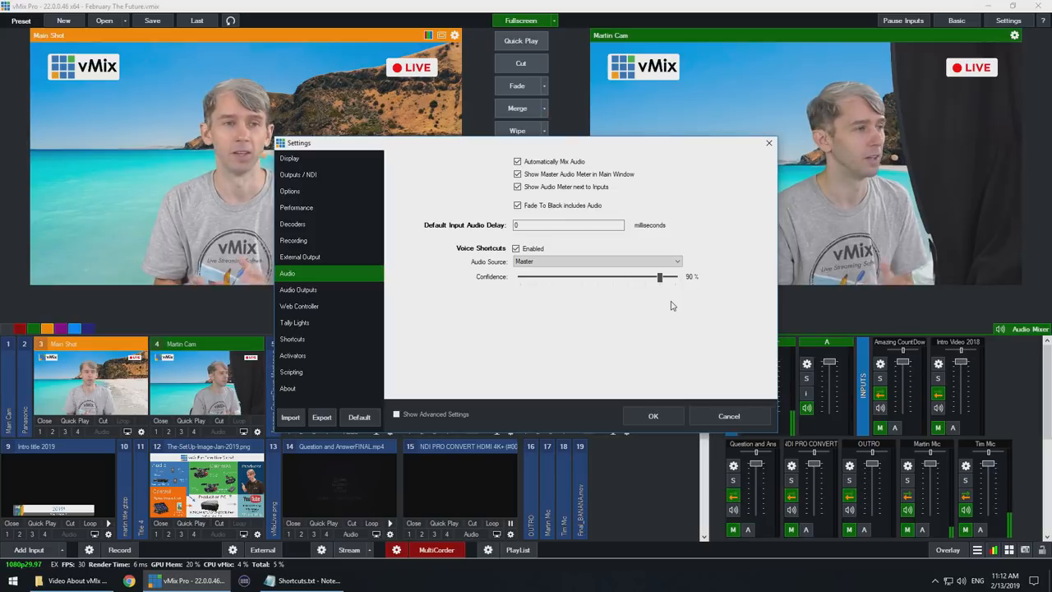
pyautogui.moveTo(701, 404)
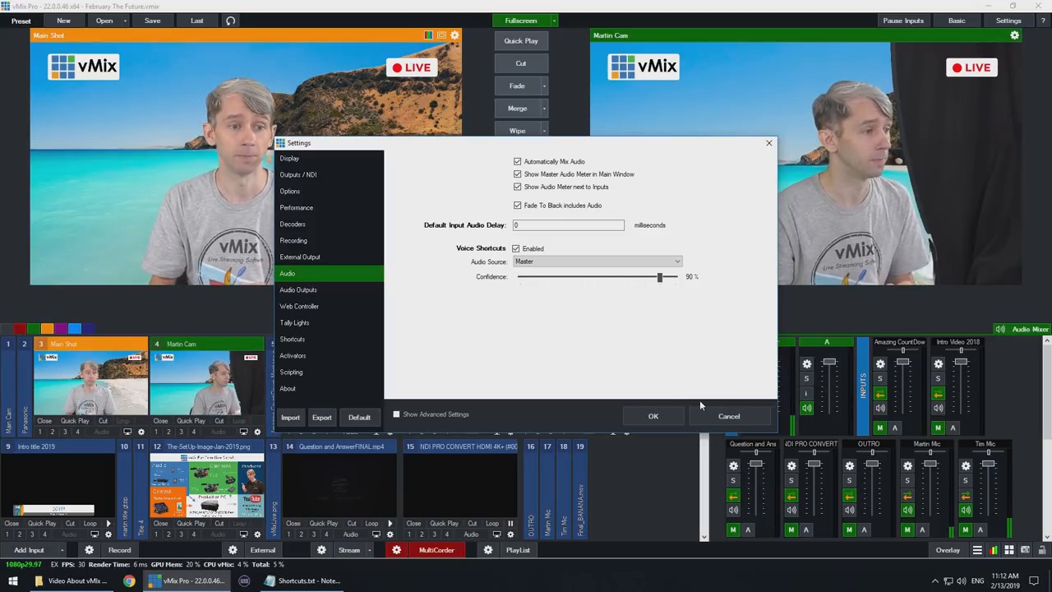
pyautogui.click(654, 416)
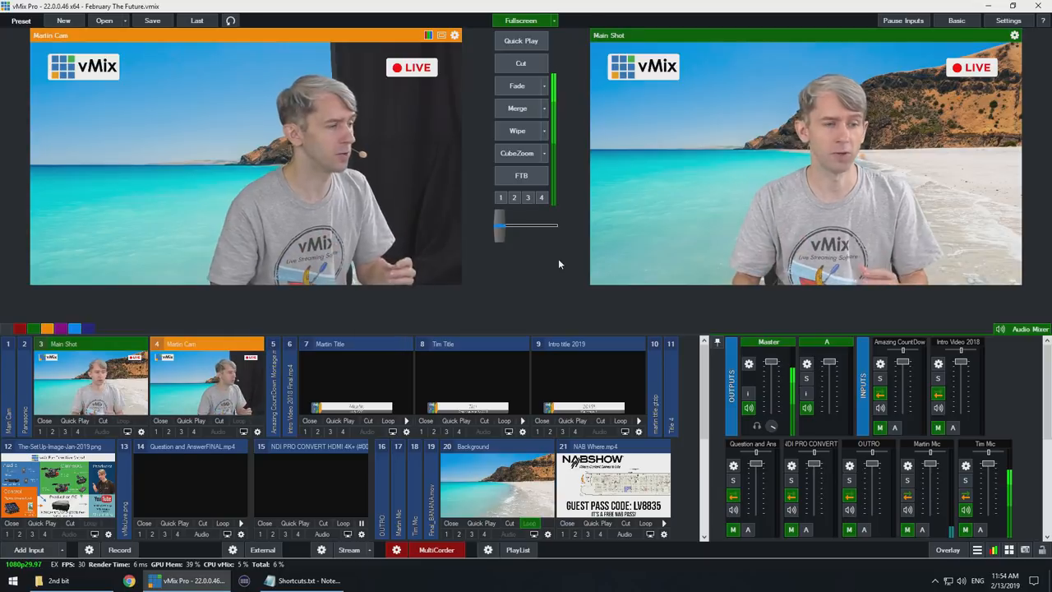
# - Bring the Shortcuts.txt notes of spoken phrases to the front over vMix
pyautogui.click(304, 580)
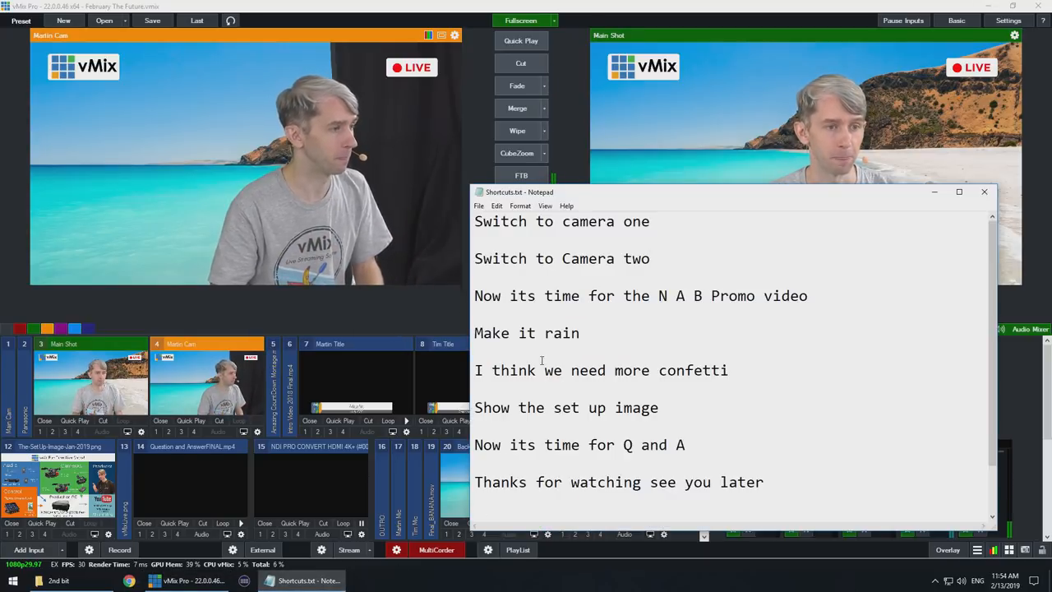